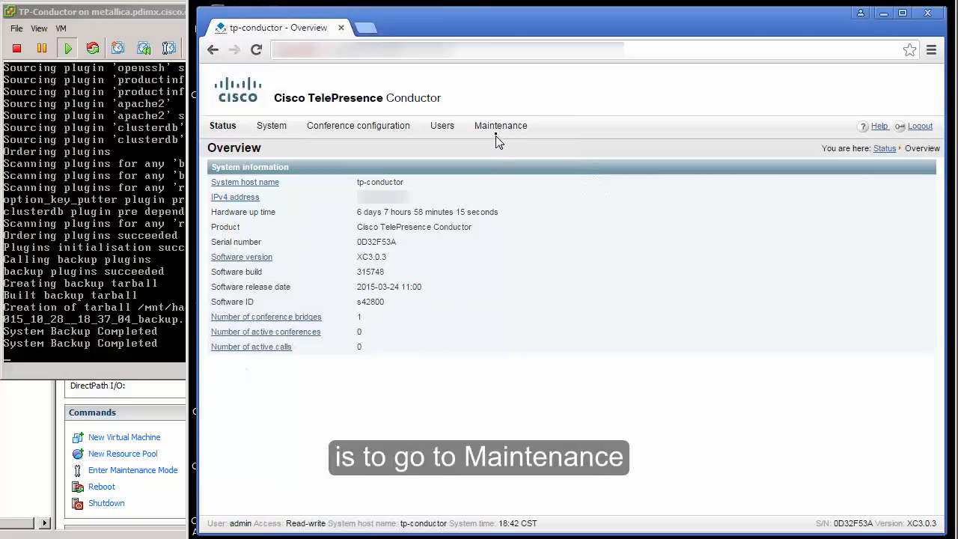
Step: Go to Maintenance > Upgrade to view installed component versions
click(500, 125)
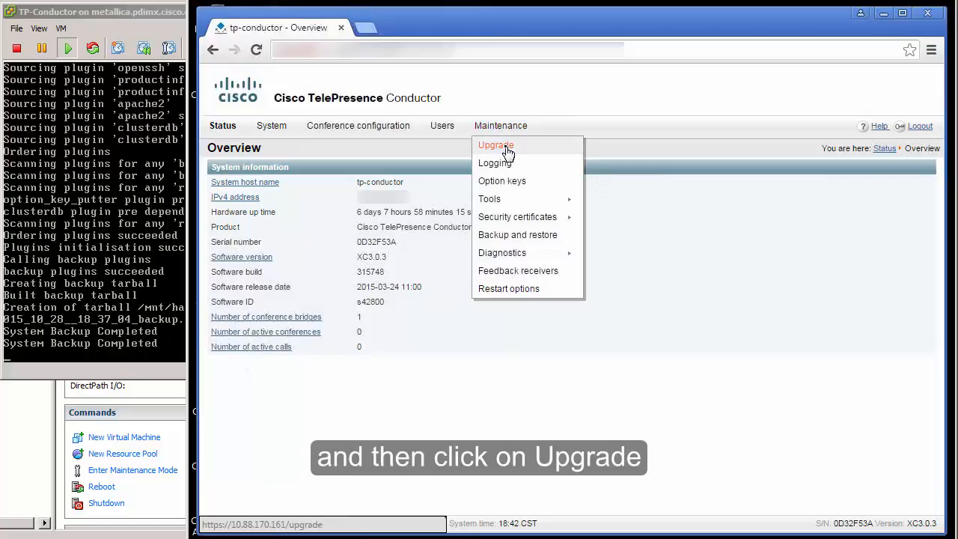
click(493, 145)
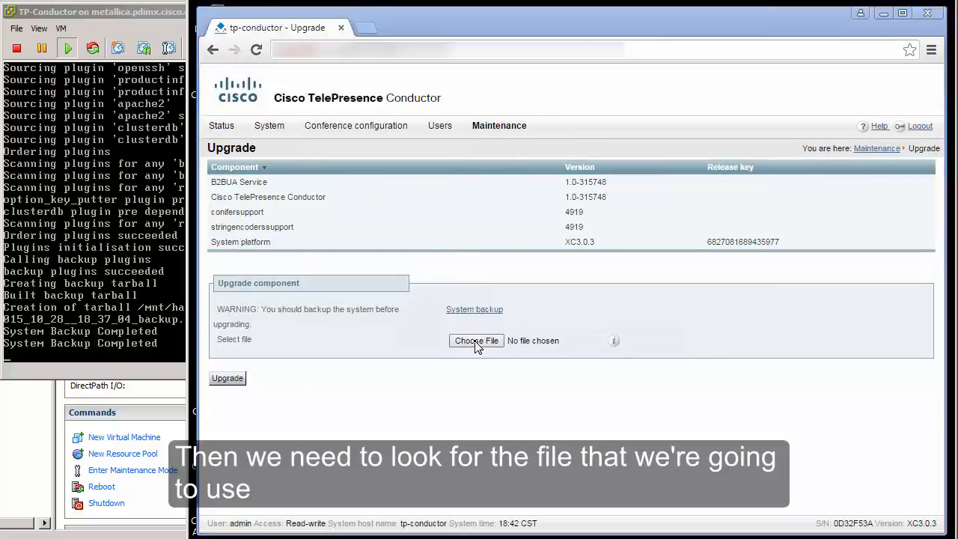
Step: Select s42800xc4_0_0.tar.gz from the Desktop's TP Conductor 4.0.0 folder as the upgrade file
click(475, 340)
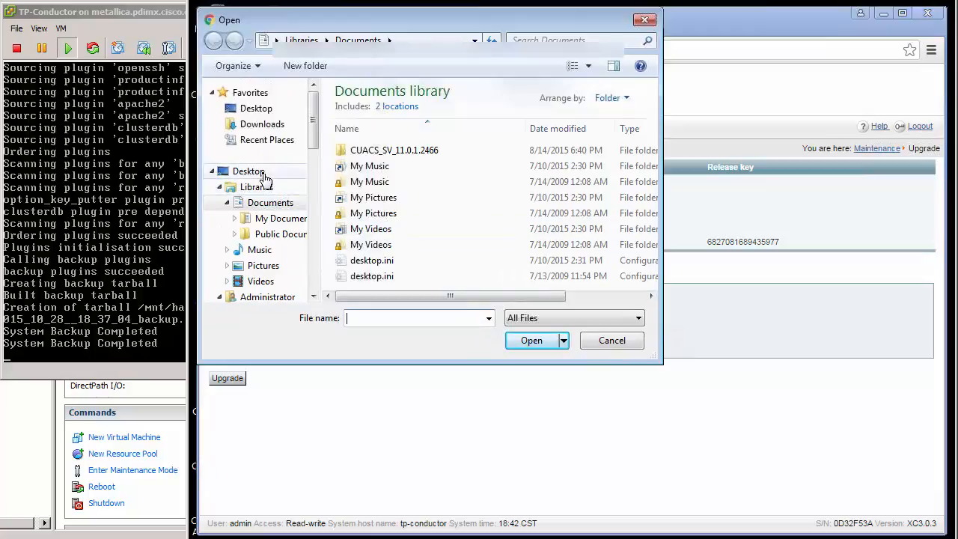
click(248, 170)
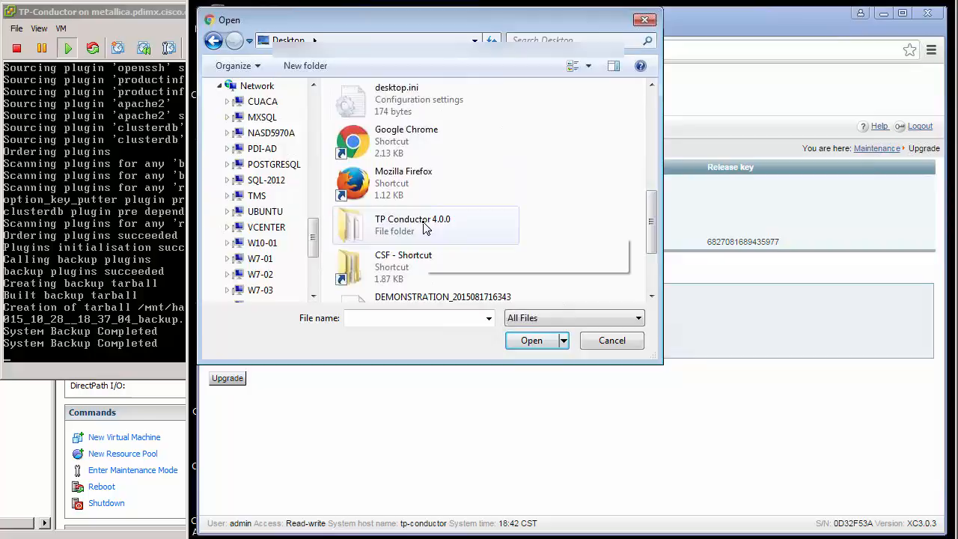
double_click(412, 224)
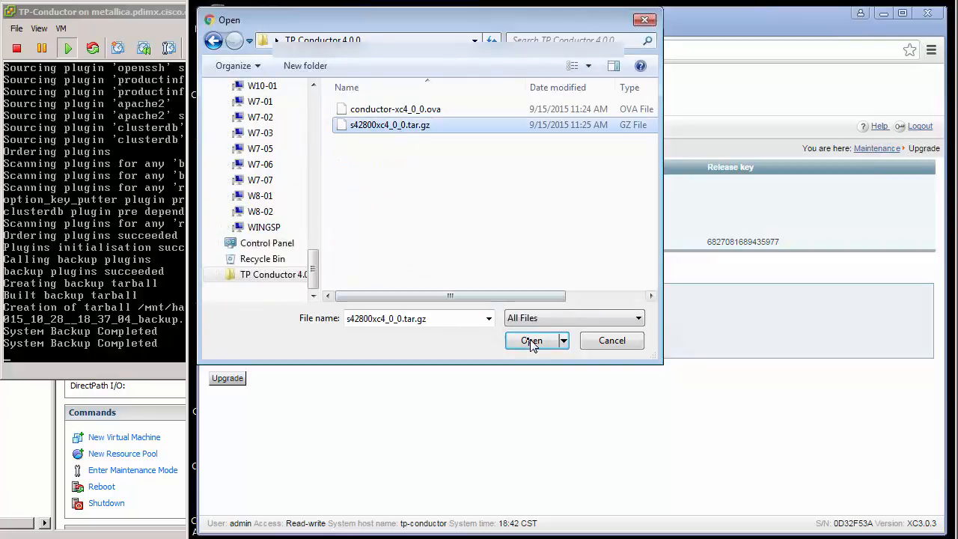
click(530, 341)
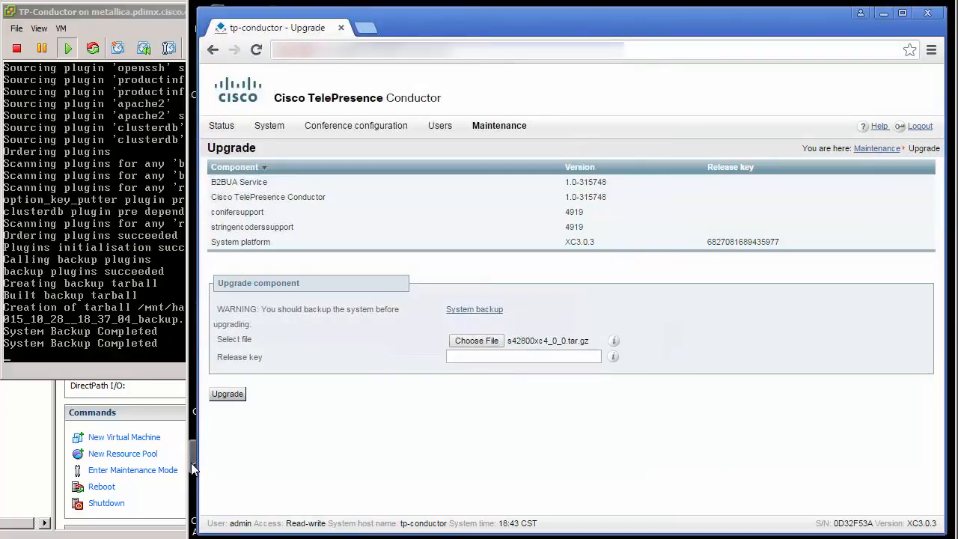
click(523, 356)
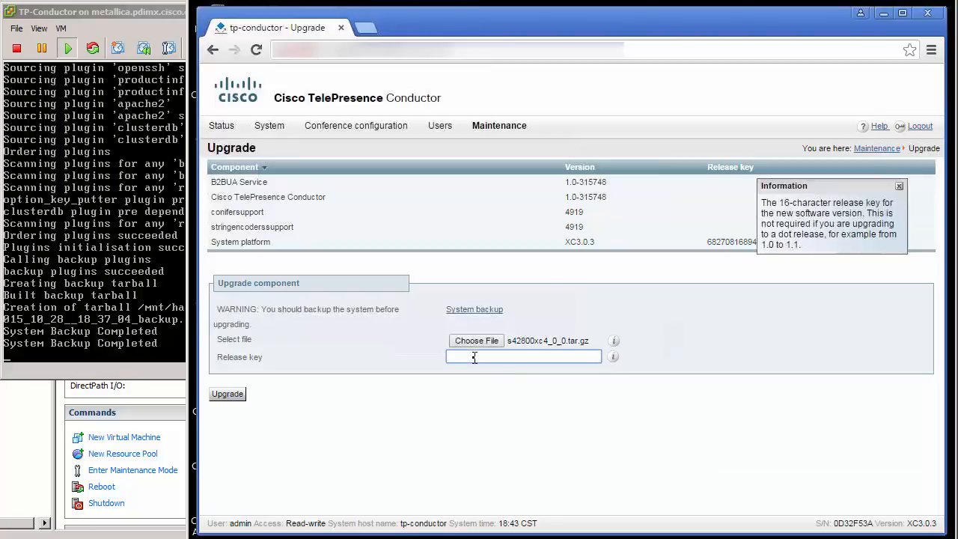
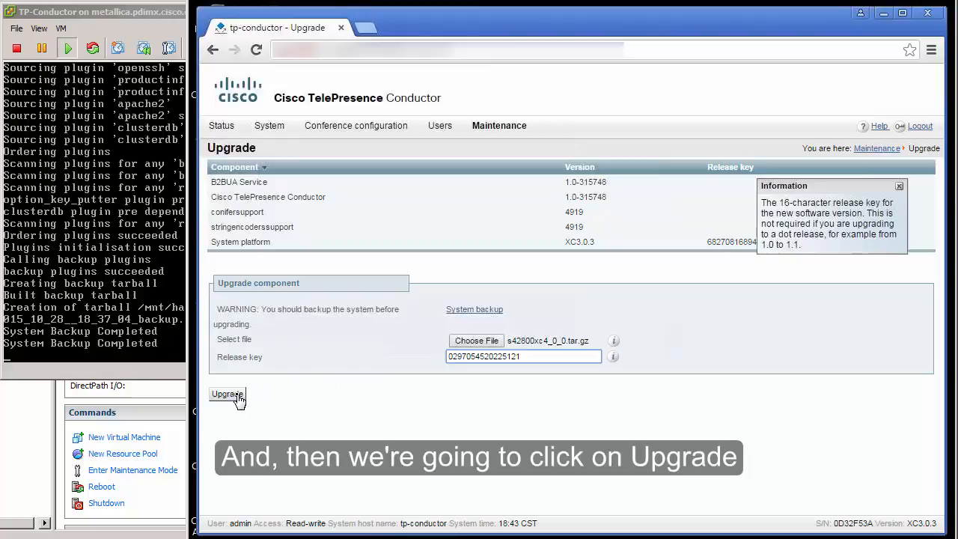
click(227, 395)
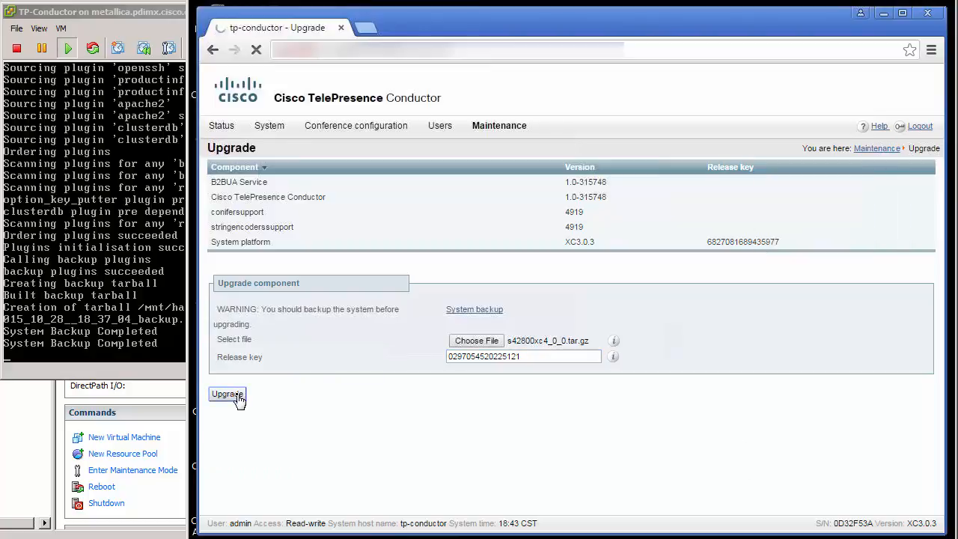
click(227, 394)
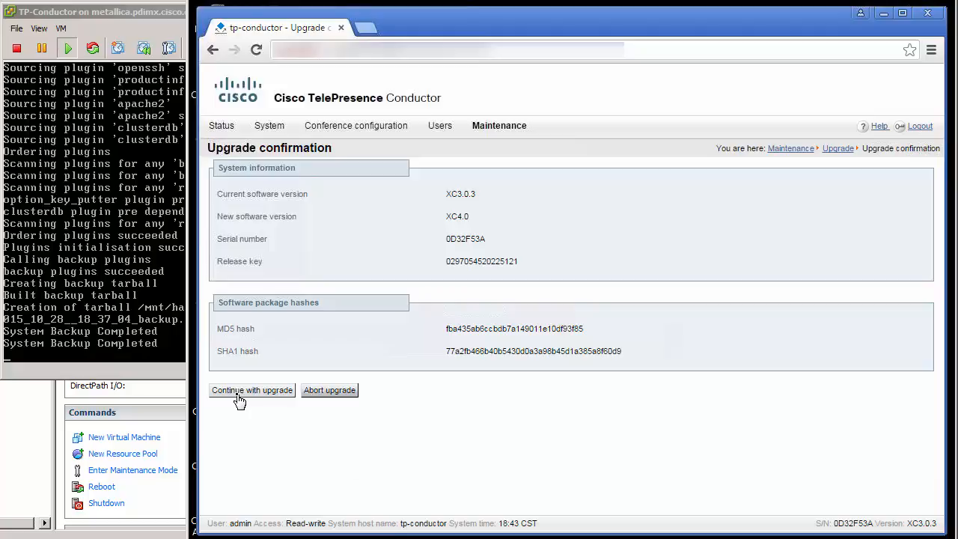
Step: Confirm the XC3.0.3 to XC4.0 upgrade and let the installation complete
click(252, 390)
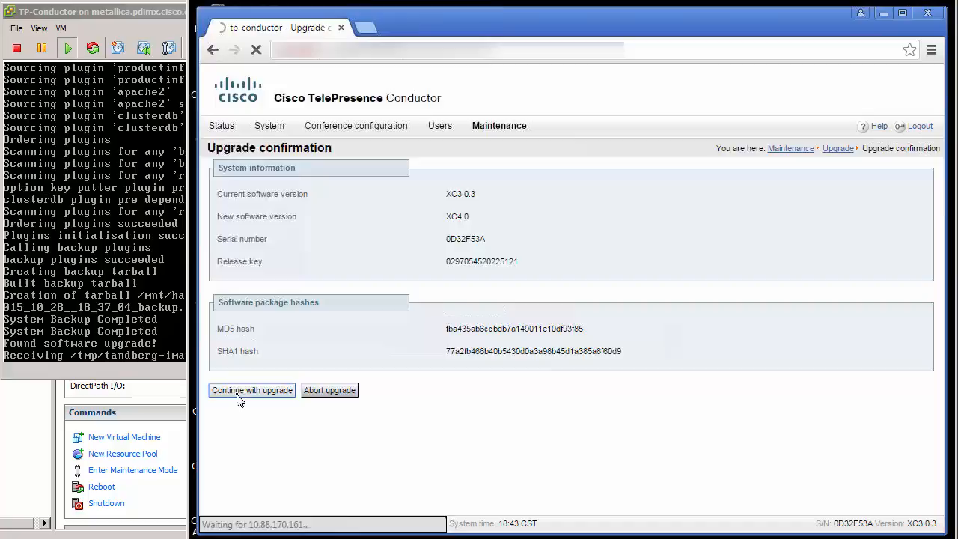
click(252, 390)
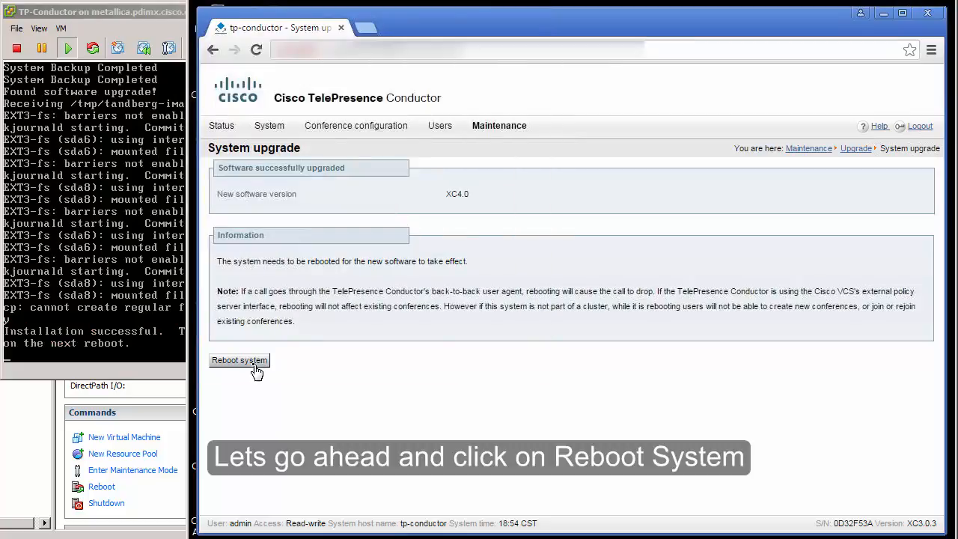
Step: Reboot the appliance to apply XC4.0, ending at the login page
click(239, 360)
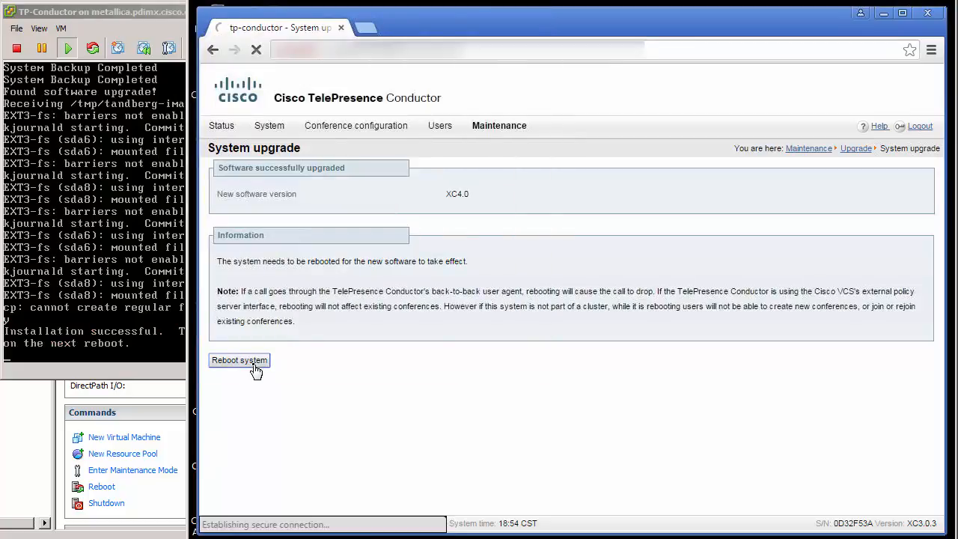
click(239, 360)
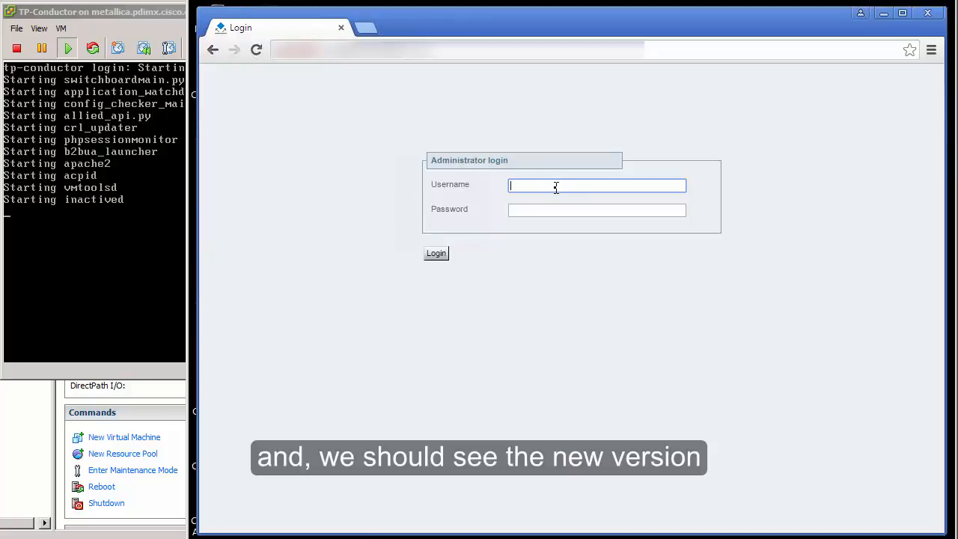
Step: Log in as admin to reach the Overview showing version XC4.0
text(admin)
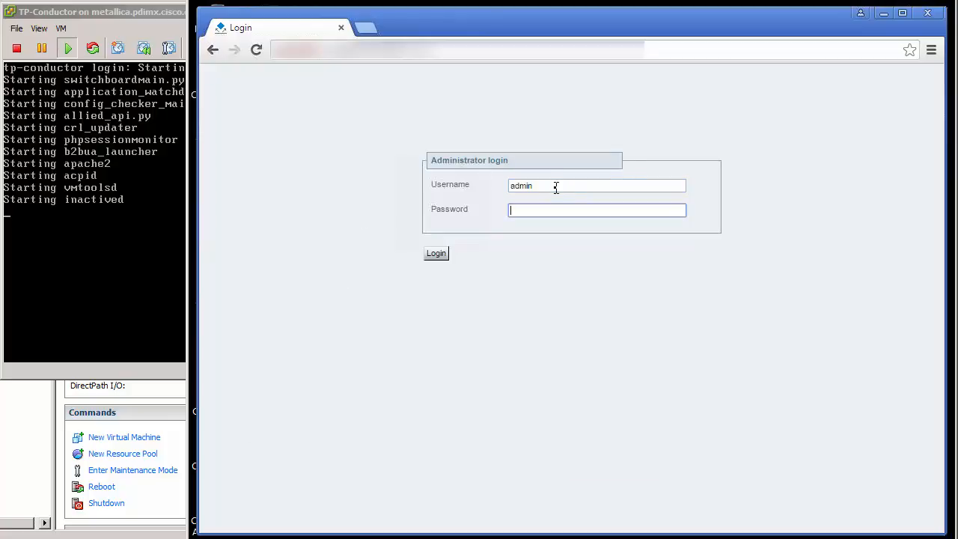
click(436, 253)
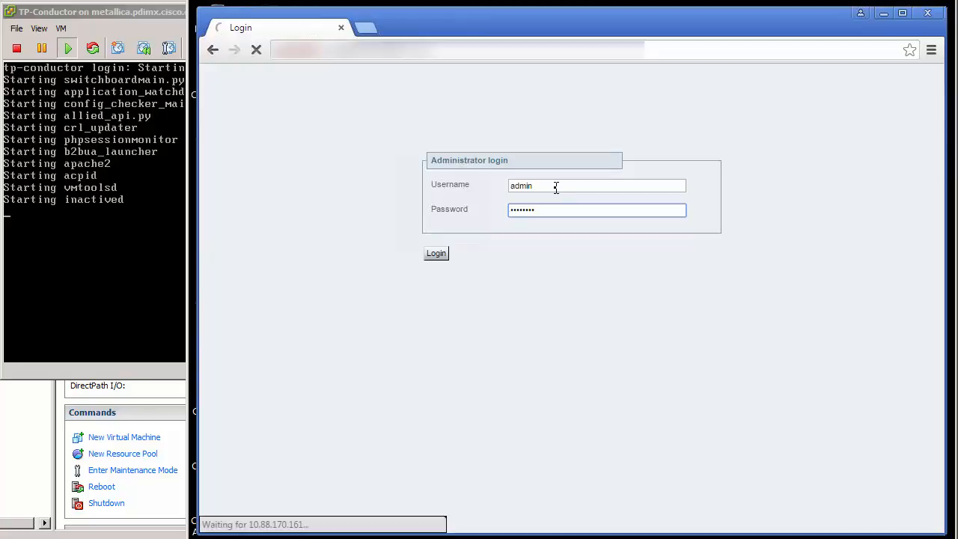
click(435, 253)
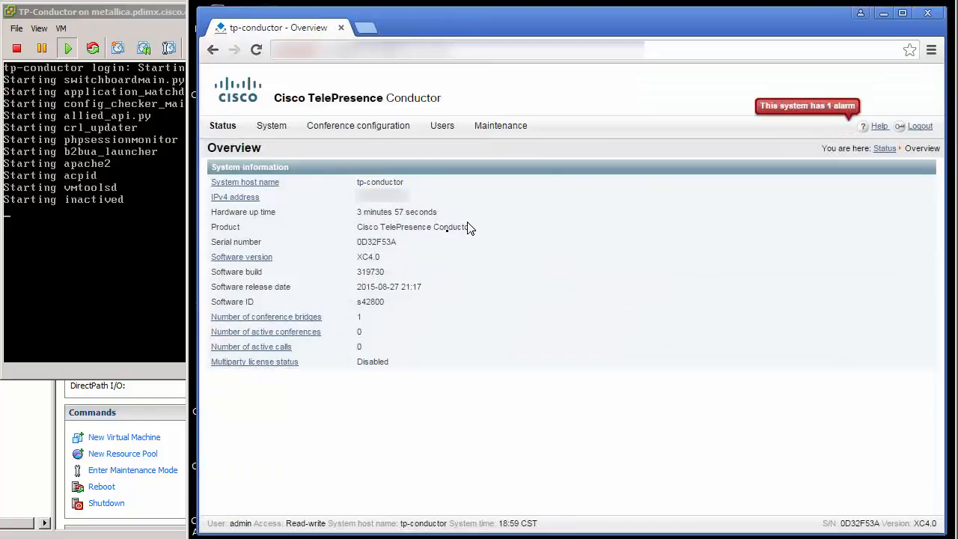